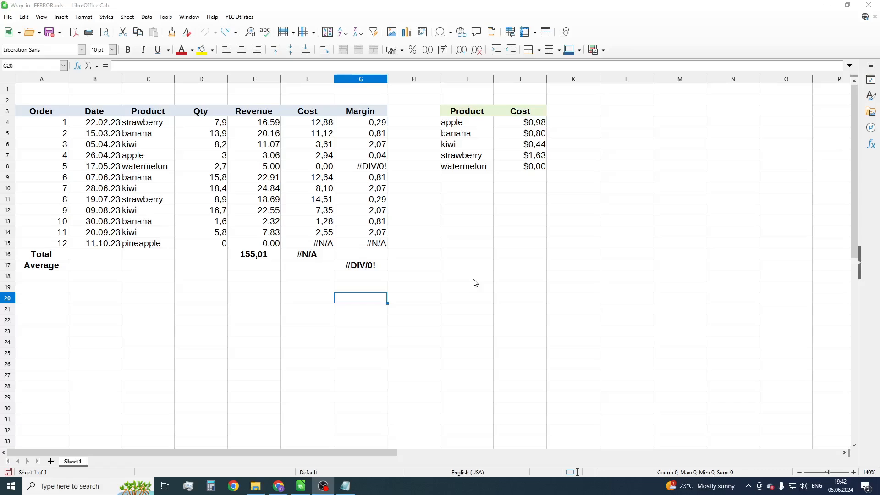
# Clear the earlier table selection and select the Cost formula cells F4:F15
pyautogui.moveTo(41, 110); pyautogui.dragTo(360, 232)
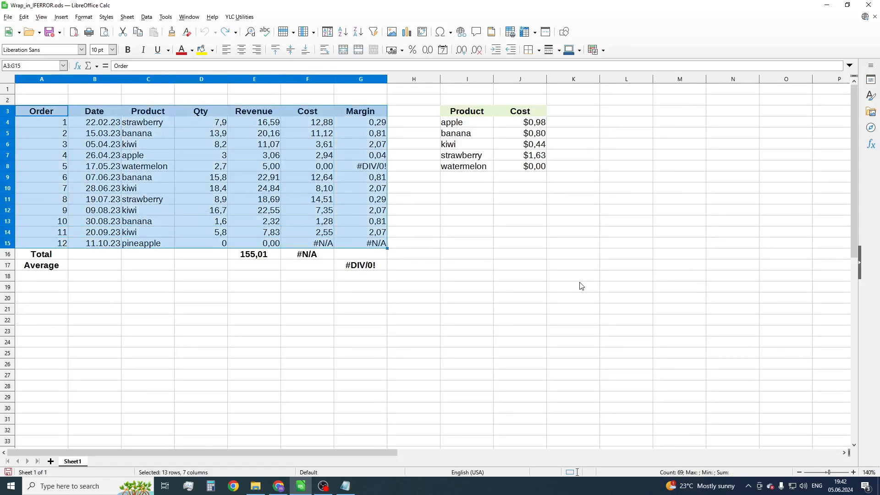
pyautogui.moveTo(595, 294)
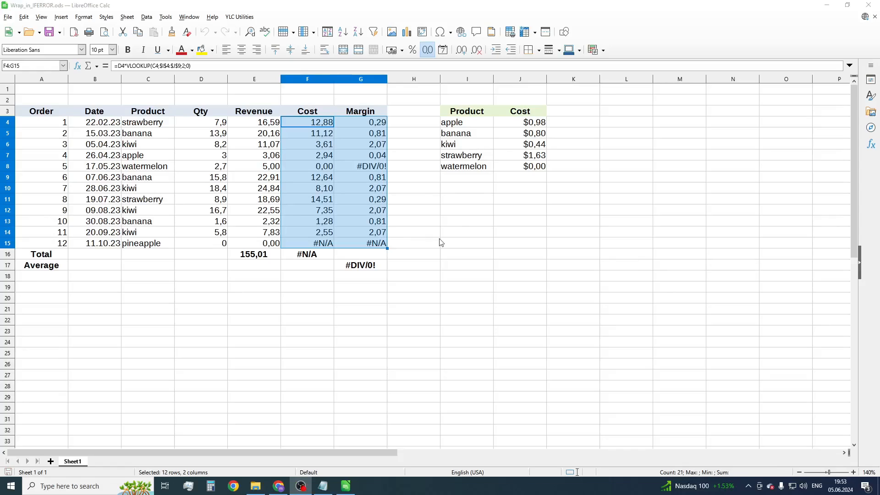
pyautogui.click(413, 232)
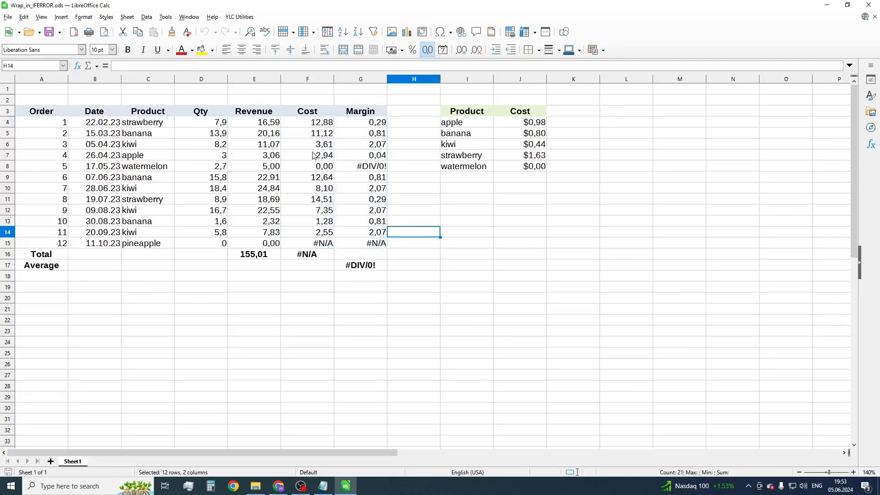
pyautogui.click(307, 79)
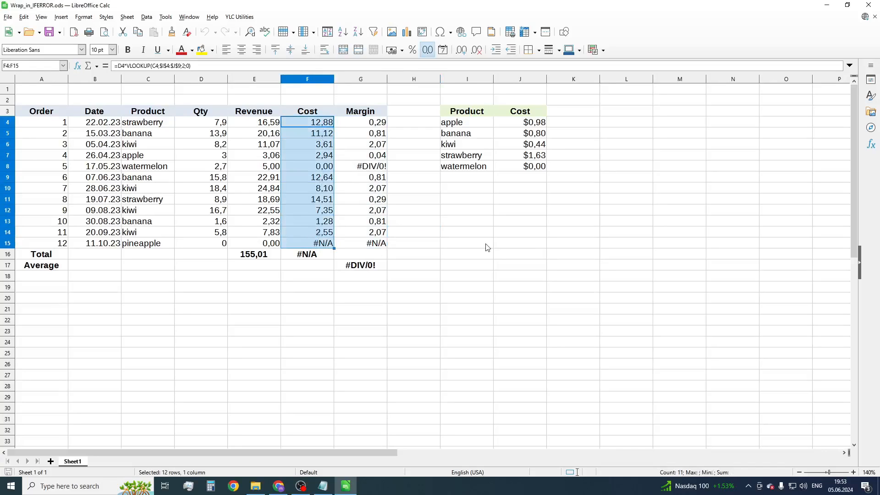
# Set a regex find =(.*) with replacement =IFERROR($1;0), limited to the current selection
pyautogui.press('ctrl+h')
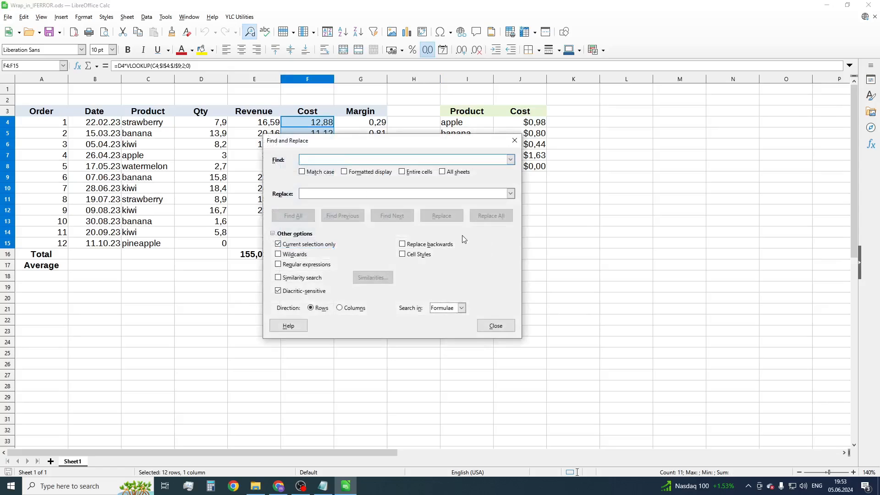
pyautogui.click(278, 264)
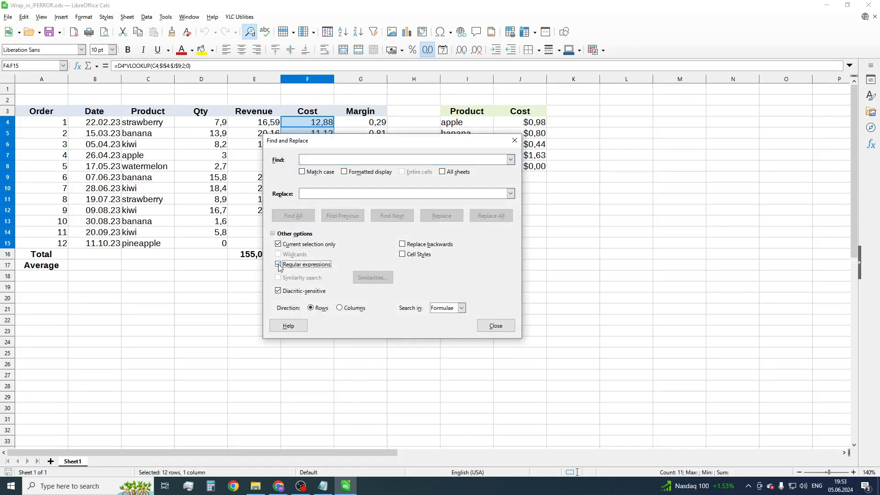
pyautogui.click(278, 264)
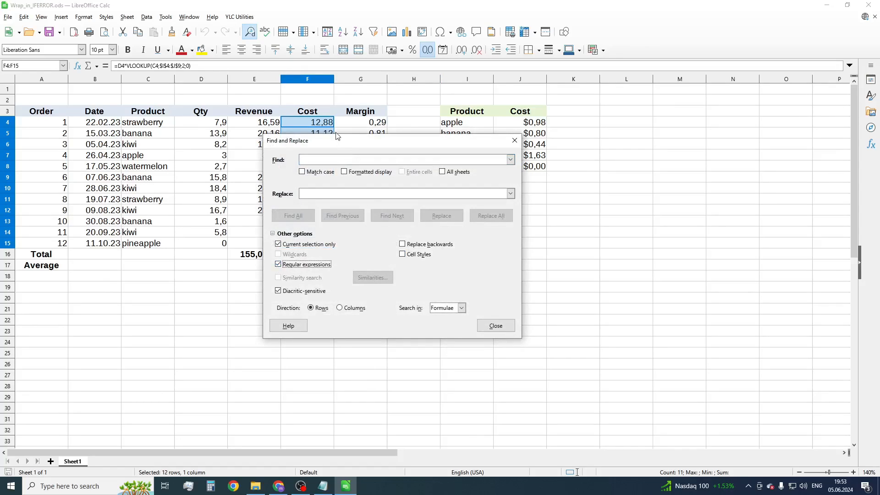
pyautogui.click(401, 159)
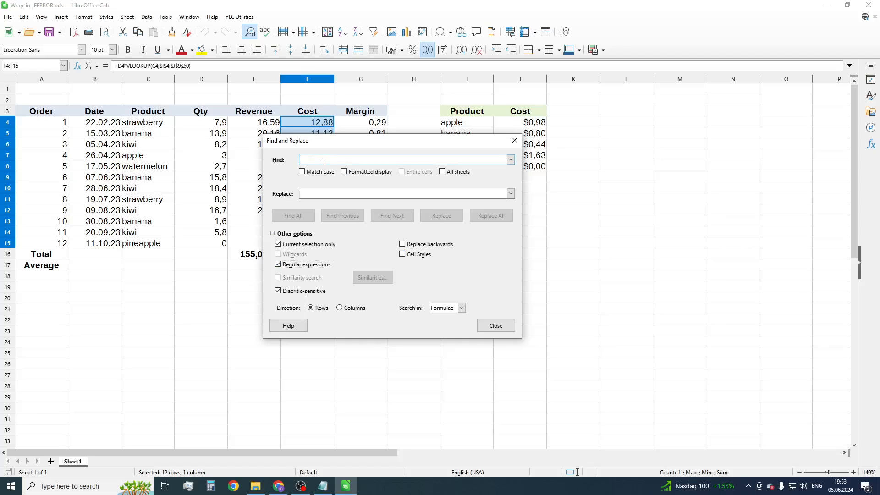
pyautogui.write('=(')
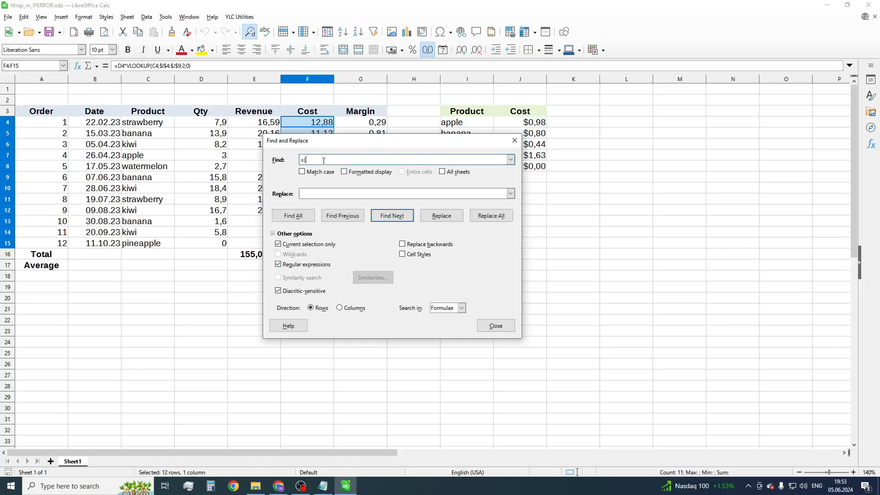
pyautogui.write('(')
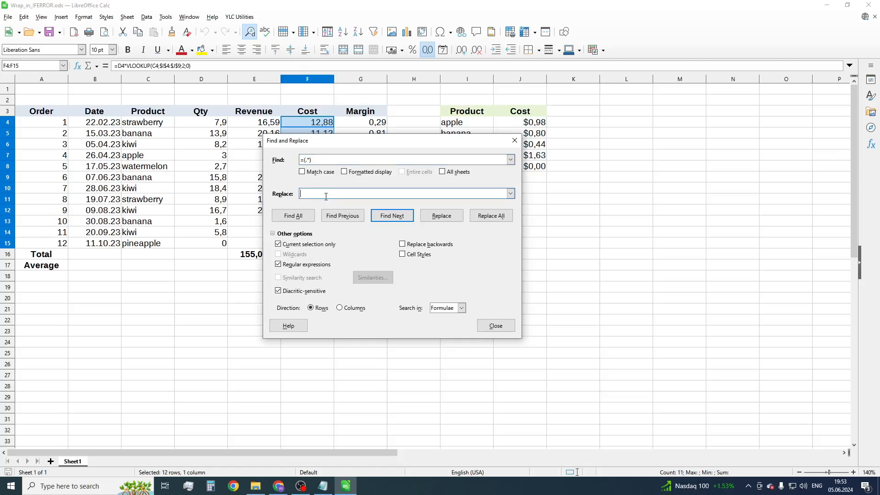
pyautogui.write('=I')
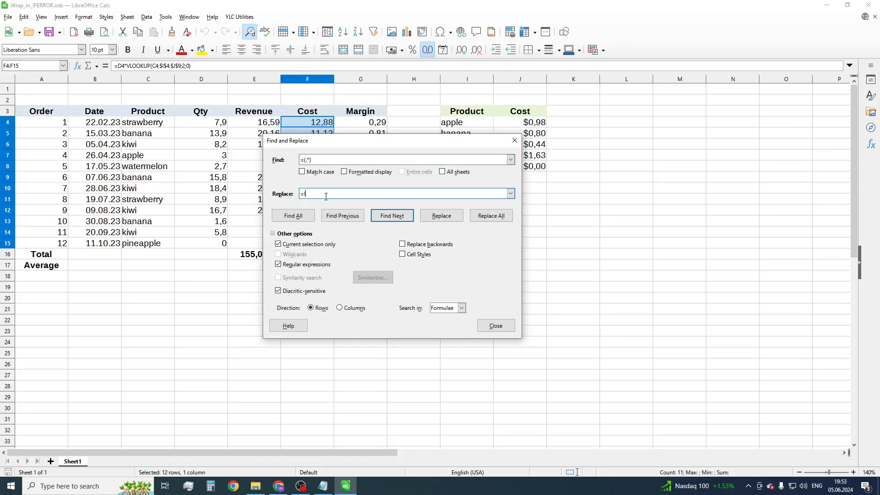
pyautogui.write('IFERROR')
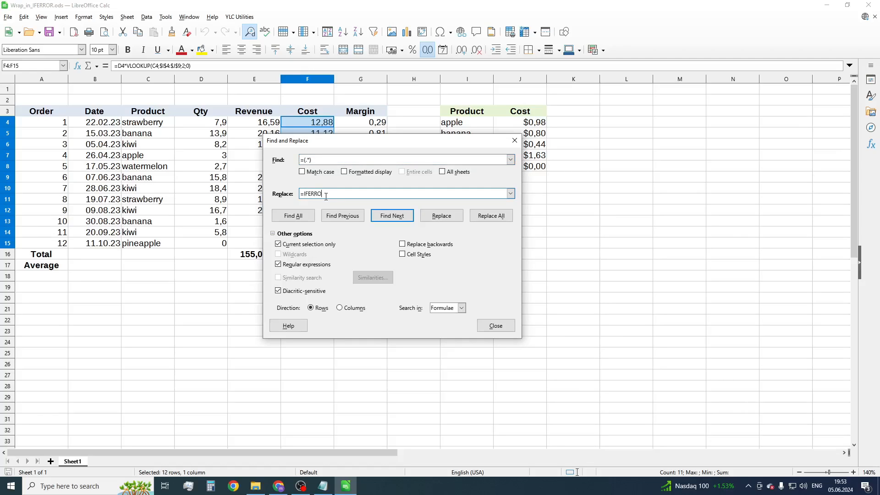
pyautogui.write('R($1;')
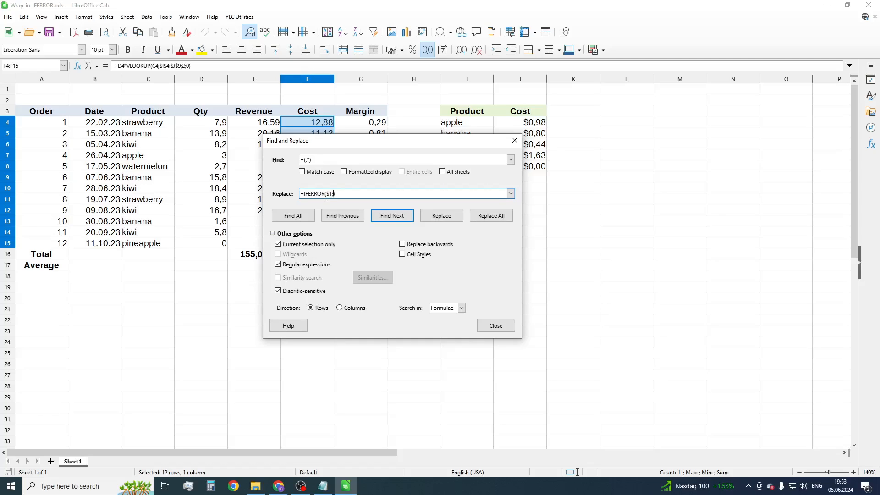
pyautogui.write('0)')
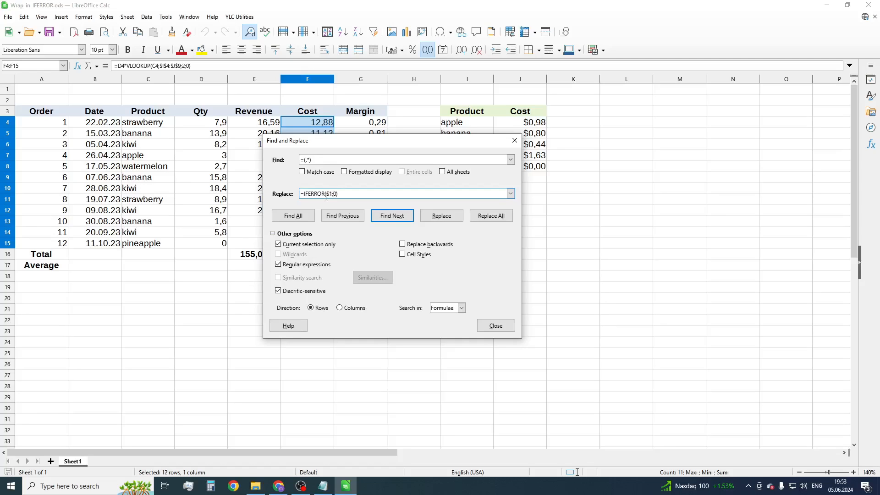
pyautogui.moveTo(501, 237)
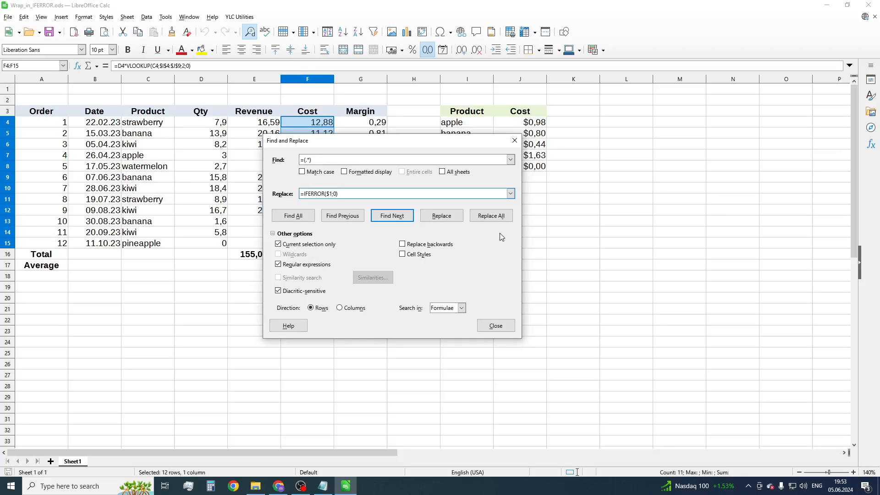
# Replace all twelve Cost formulas with IFERROR versions, then check the F4 and F12 formulas
pyautogui.click(489, 214)
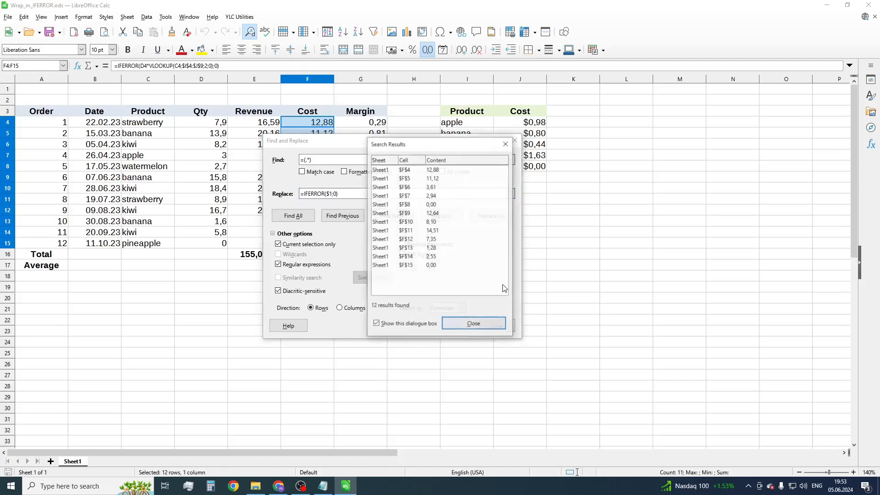
pyautogui.click(472, 323)
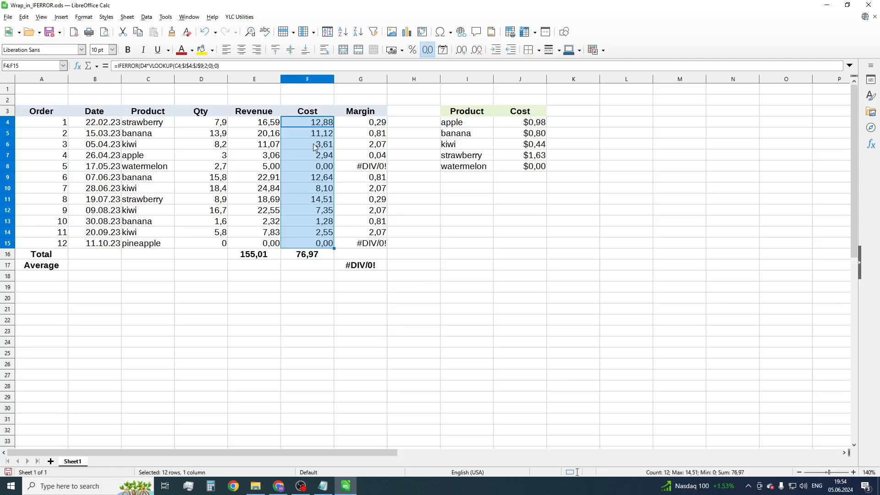
pyautogui.click(307, 122)
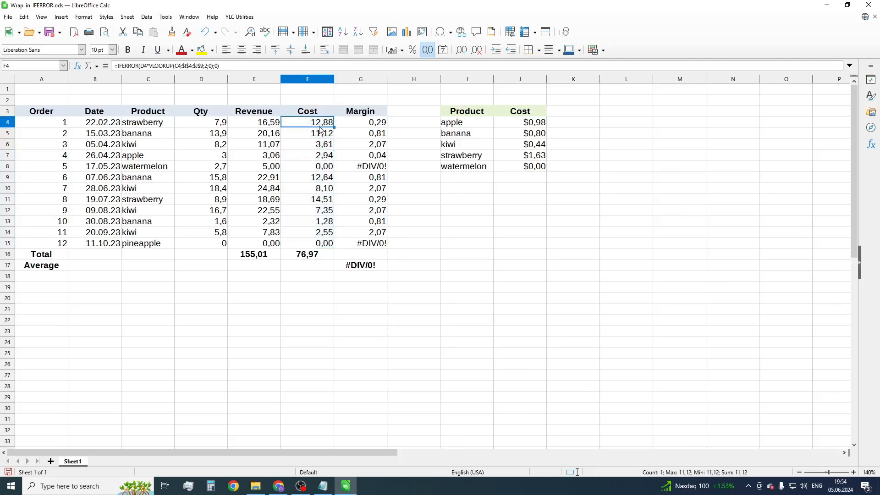
pyautogui.click(307, 209)
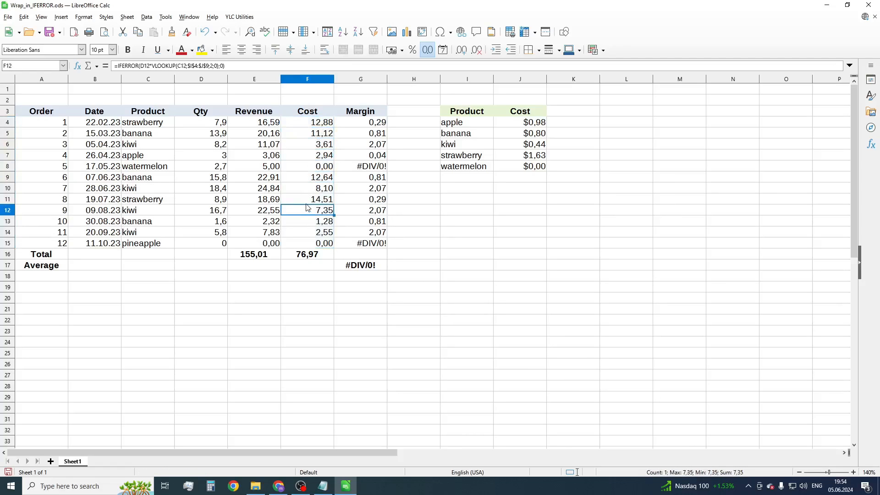
pyautogui.click(307, 123)
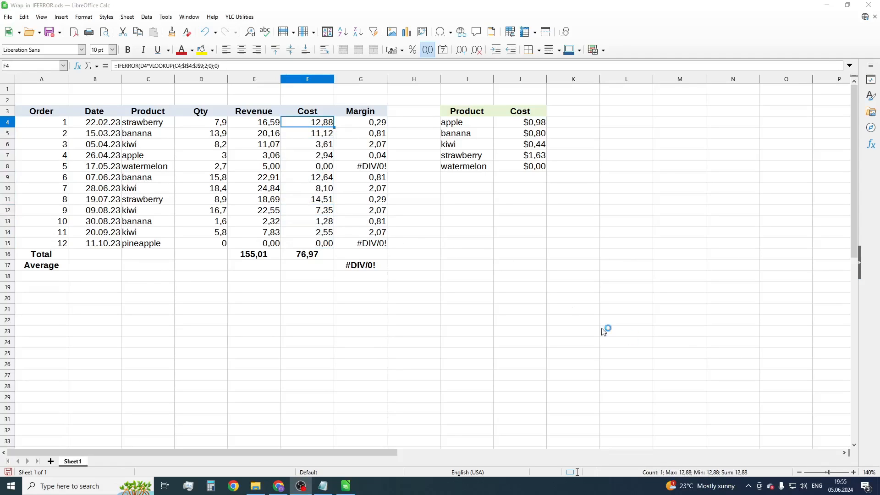
pyautogui.moveTo(463, 279)
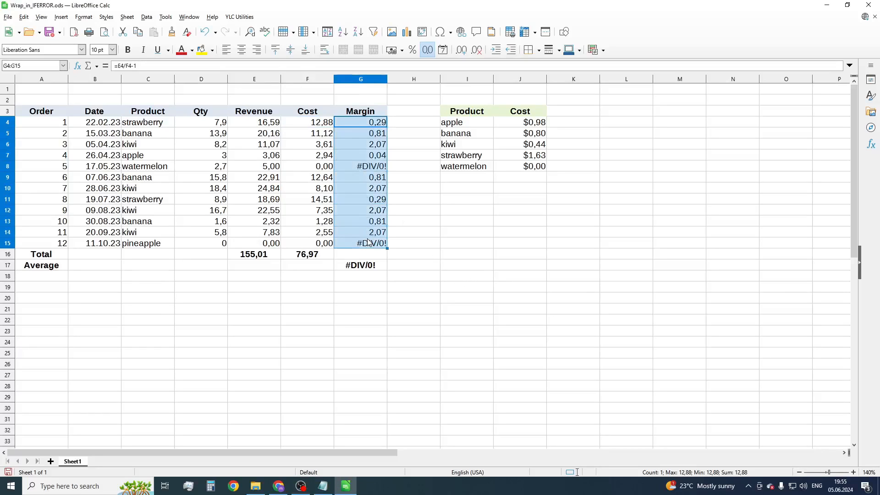
# Replace the Margin formulas with =IFERROR($1;"") so errors show blank and Average reads 1,13
pyautogui.press('ctrl+h')
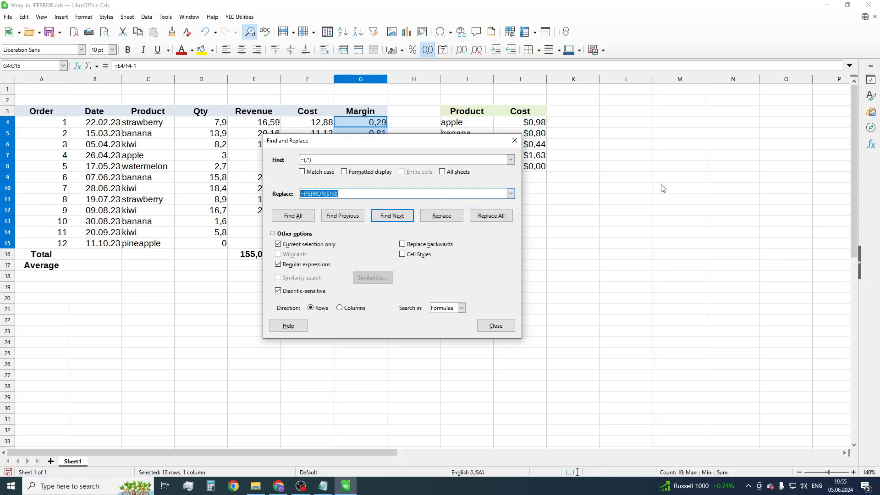
pyautogui.moveTo(644, 192)
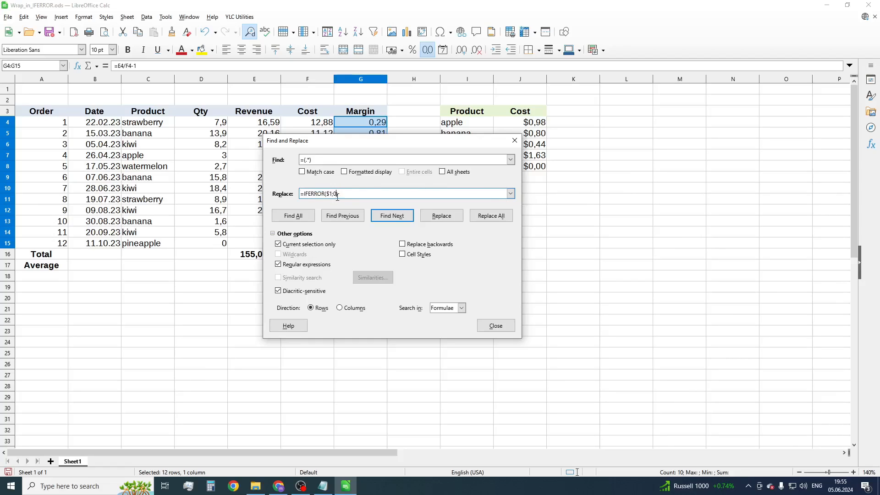
pyautogui.write(')')
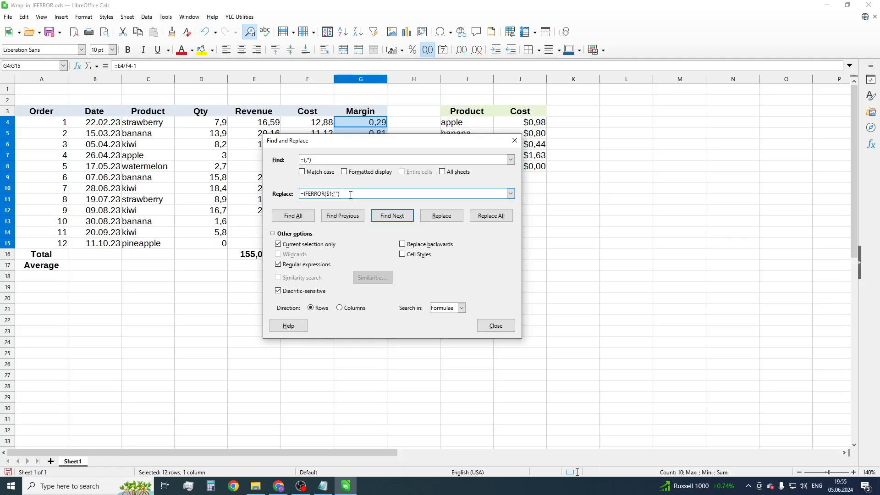
pyautogui.click(489, 215)
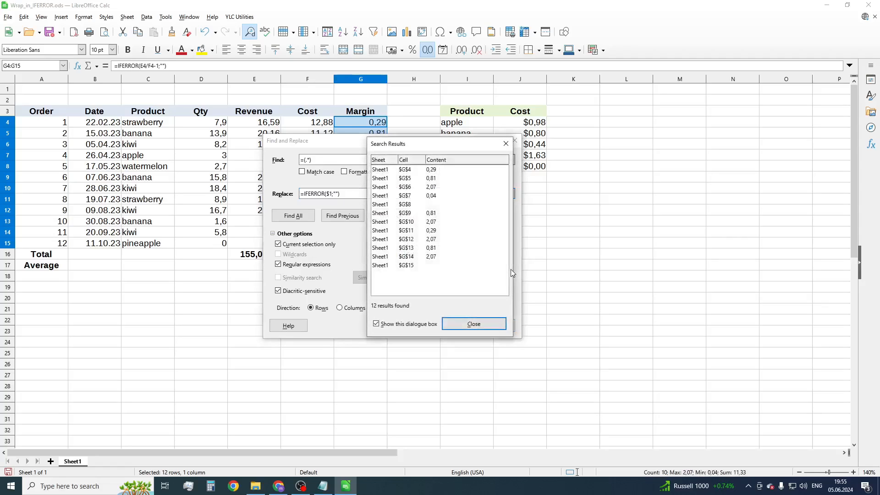
pyautogui.click(473, 323)
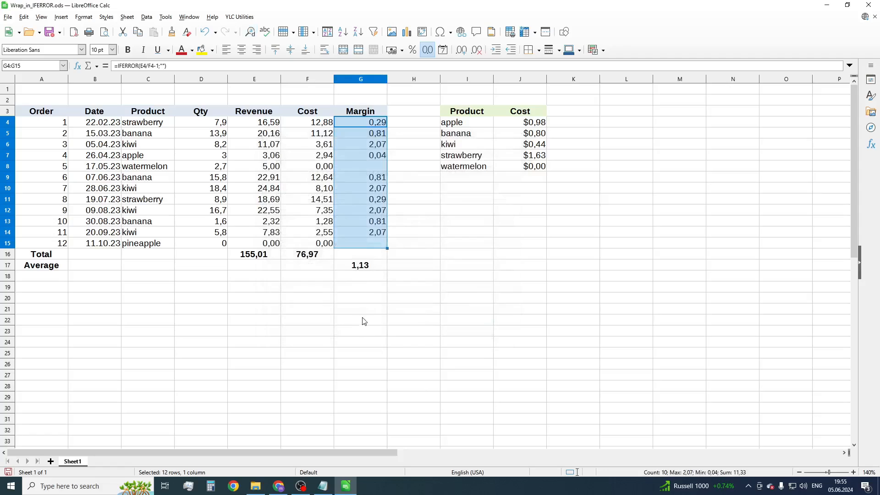
# Reselect the Cost cells F4:F15 on the restored sheet and show the YLC Utilities commands
pyautogui.click(360, 264)
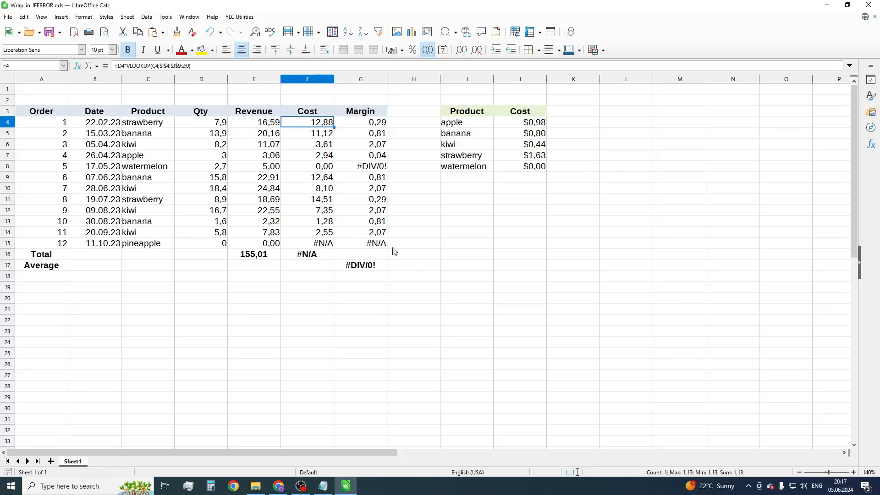
pyautogui.click(360, 176)
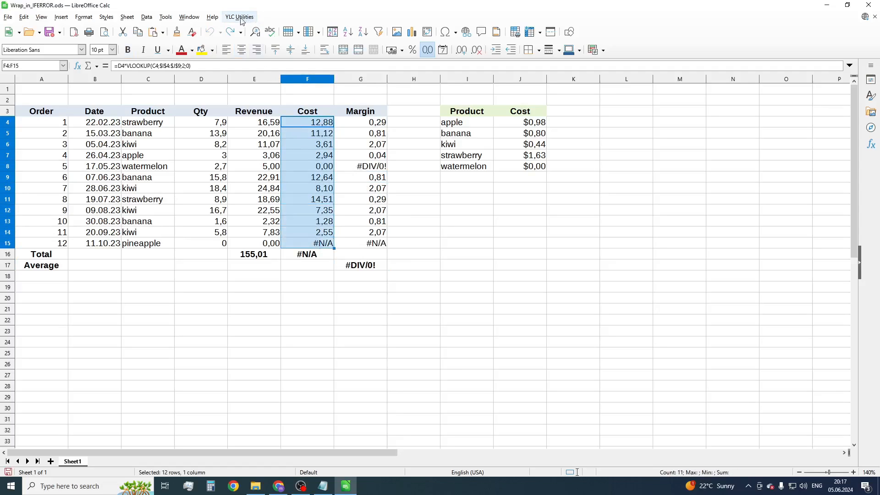
pyautogui.click(238, 17)
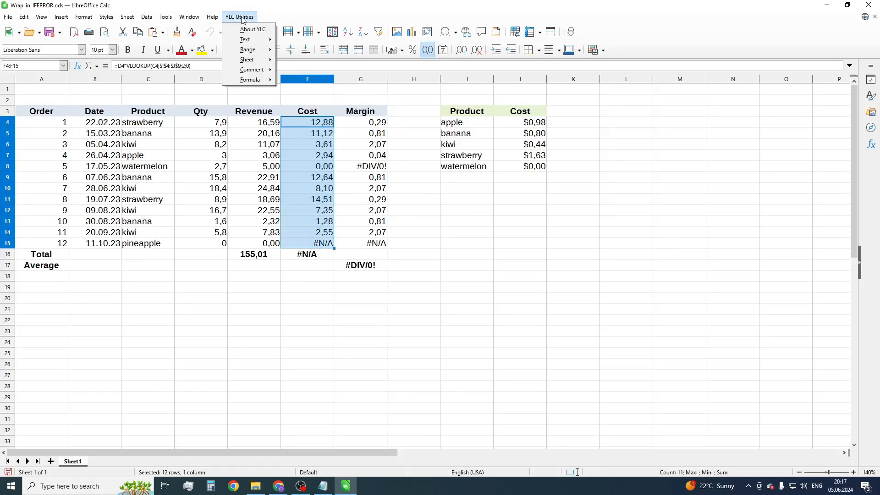
pyautogui.moveTo(250, 80)
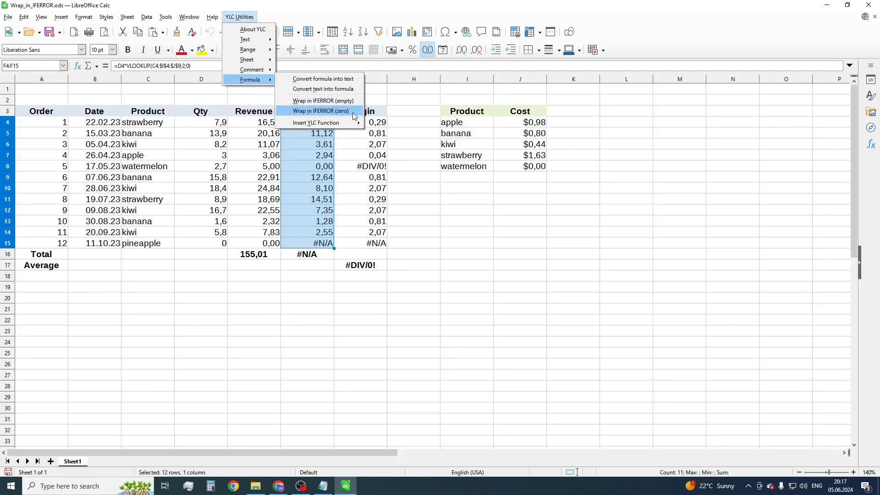
# Apply Wrap in IFERROR (zero) to the Cost cells and Wrap in IFERROR (empty) to G4:G15
pyautogui.click(320, 110)
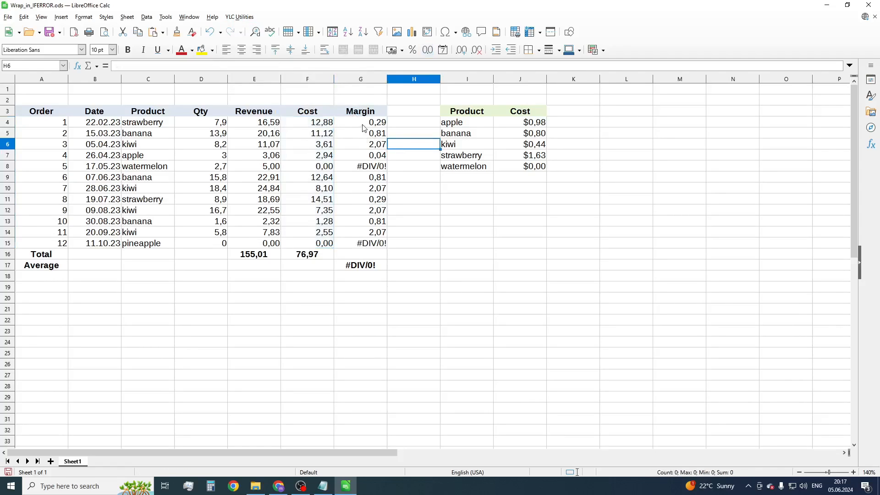
pyautogui.moveTo(360, 122); pyautogui.dragTo(361, 243)
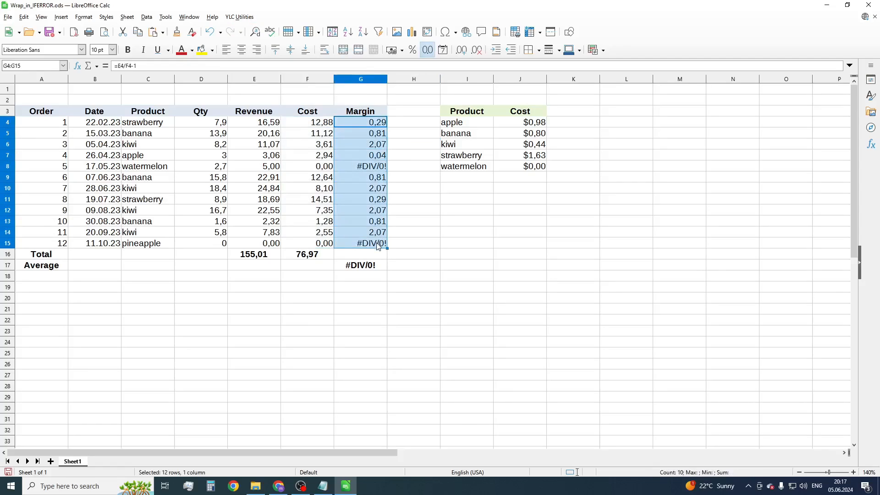
pyautogui.click(239, 16)
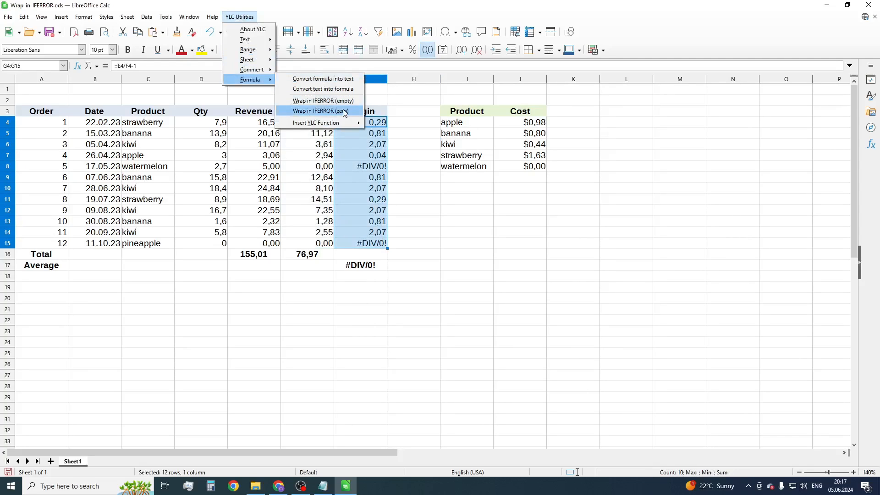
pyautogui.moveTo(322, 100)
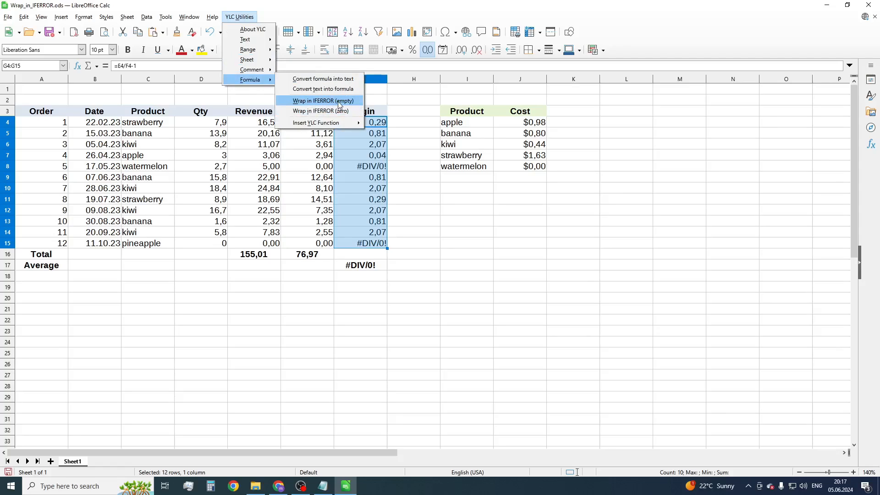
pyautogui.click(323, 100)
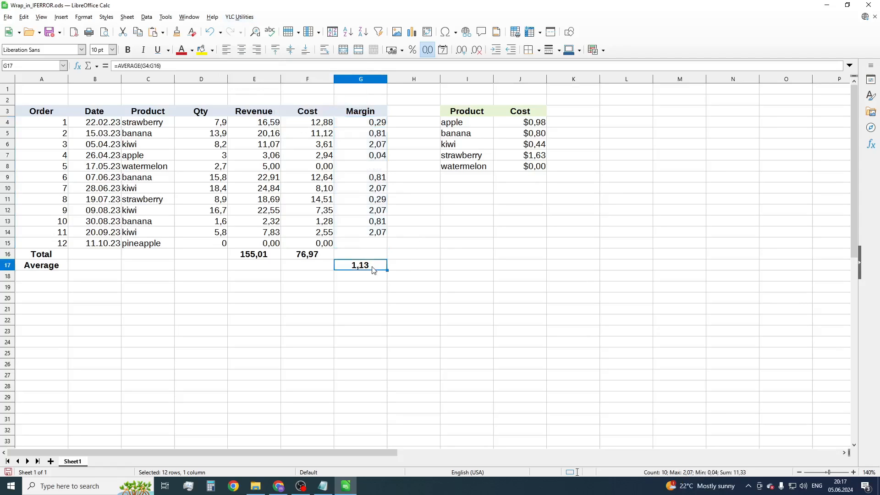